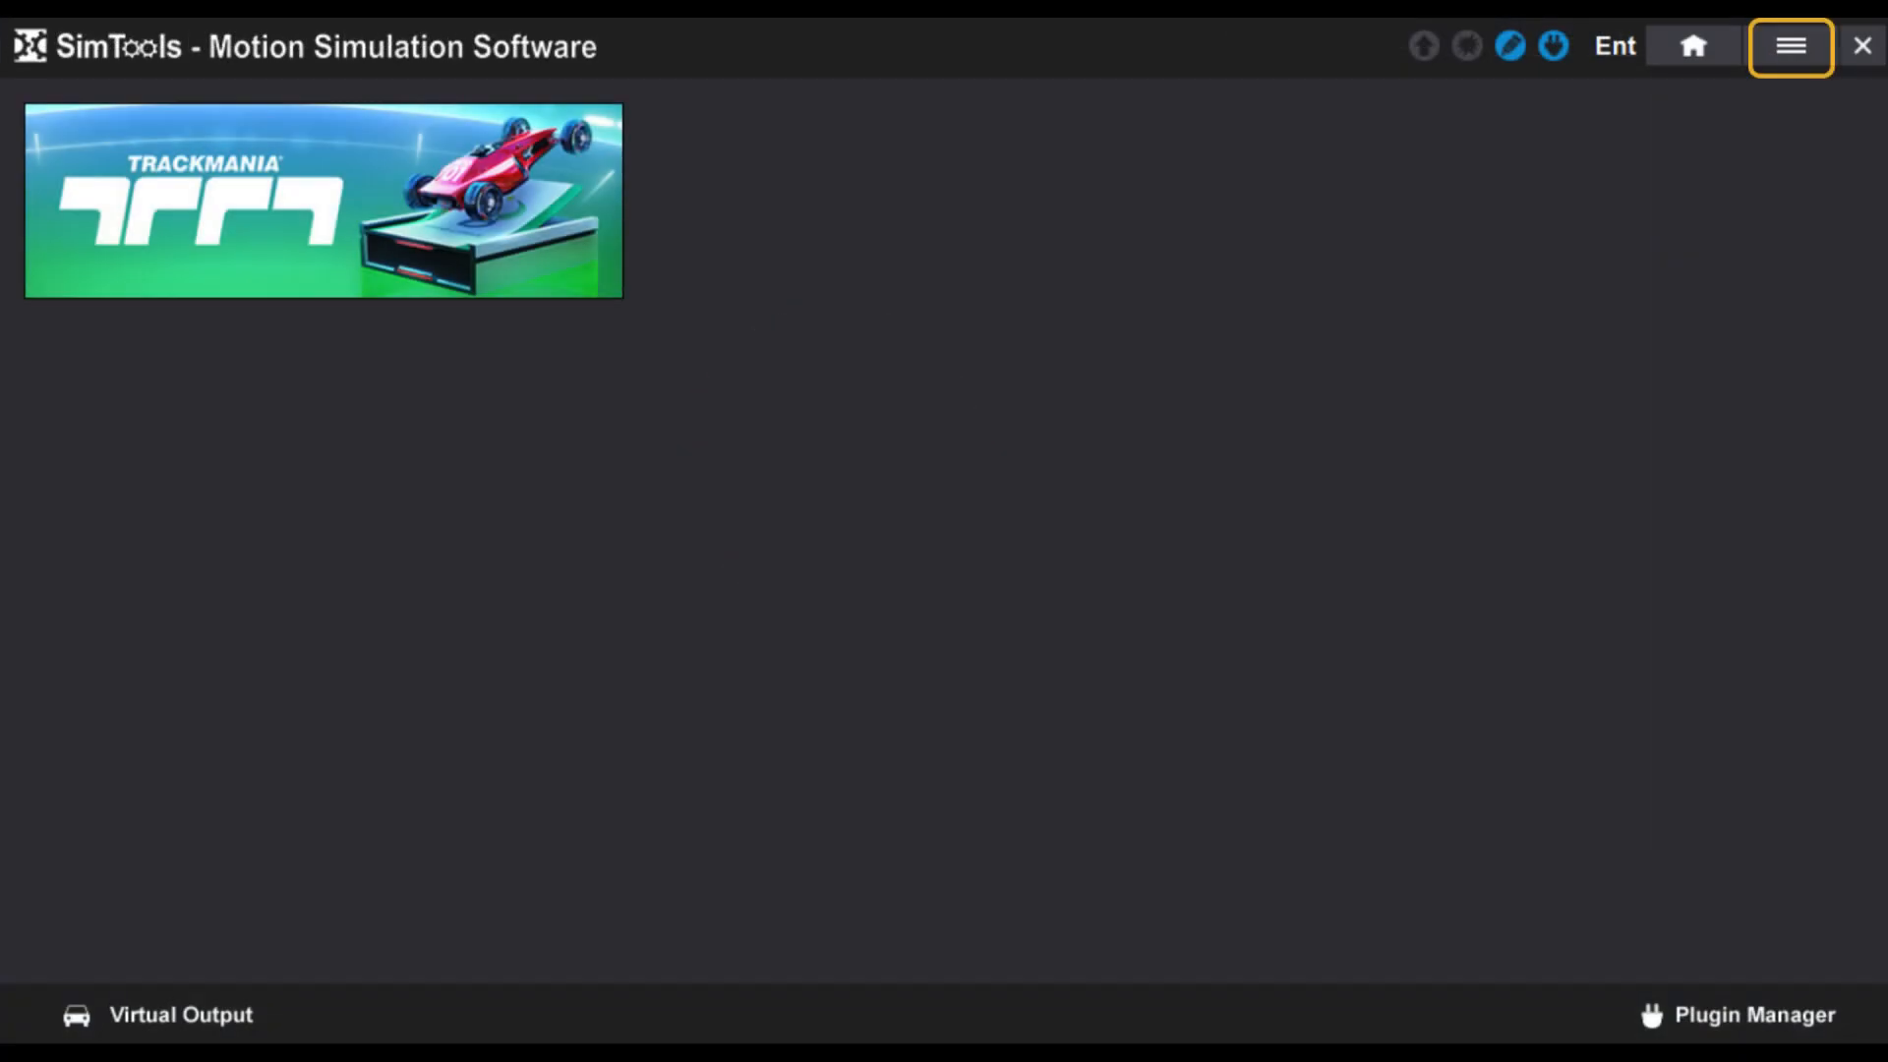
Open the SimTools side menu from the hamburger button at top right.
click(1790, 46)
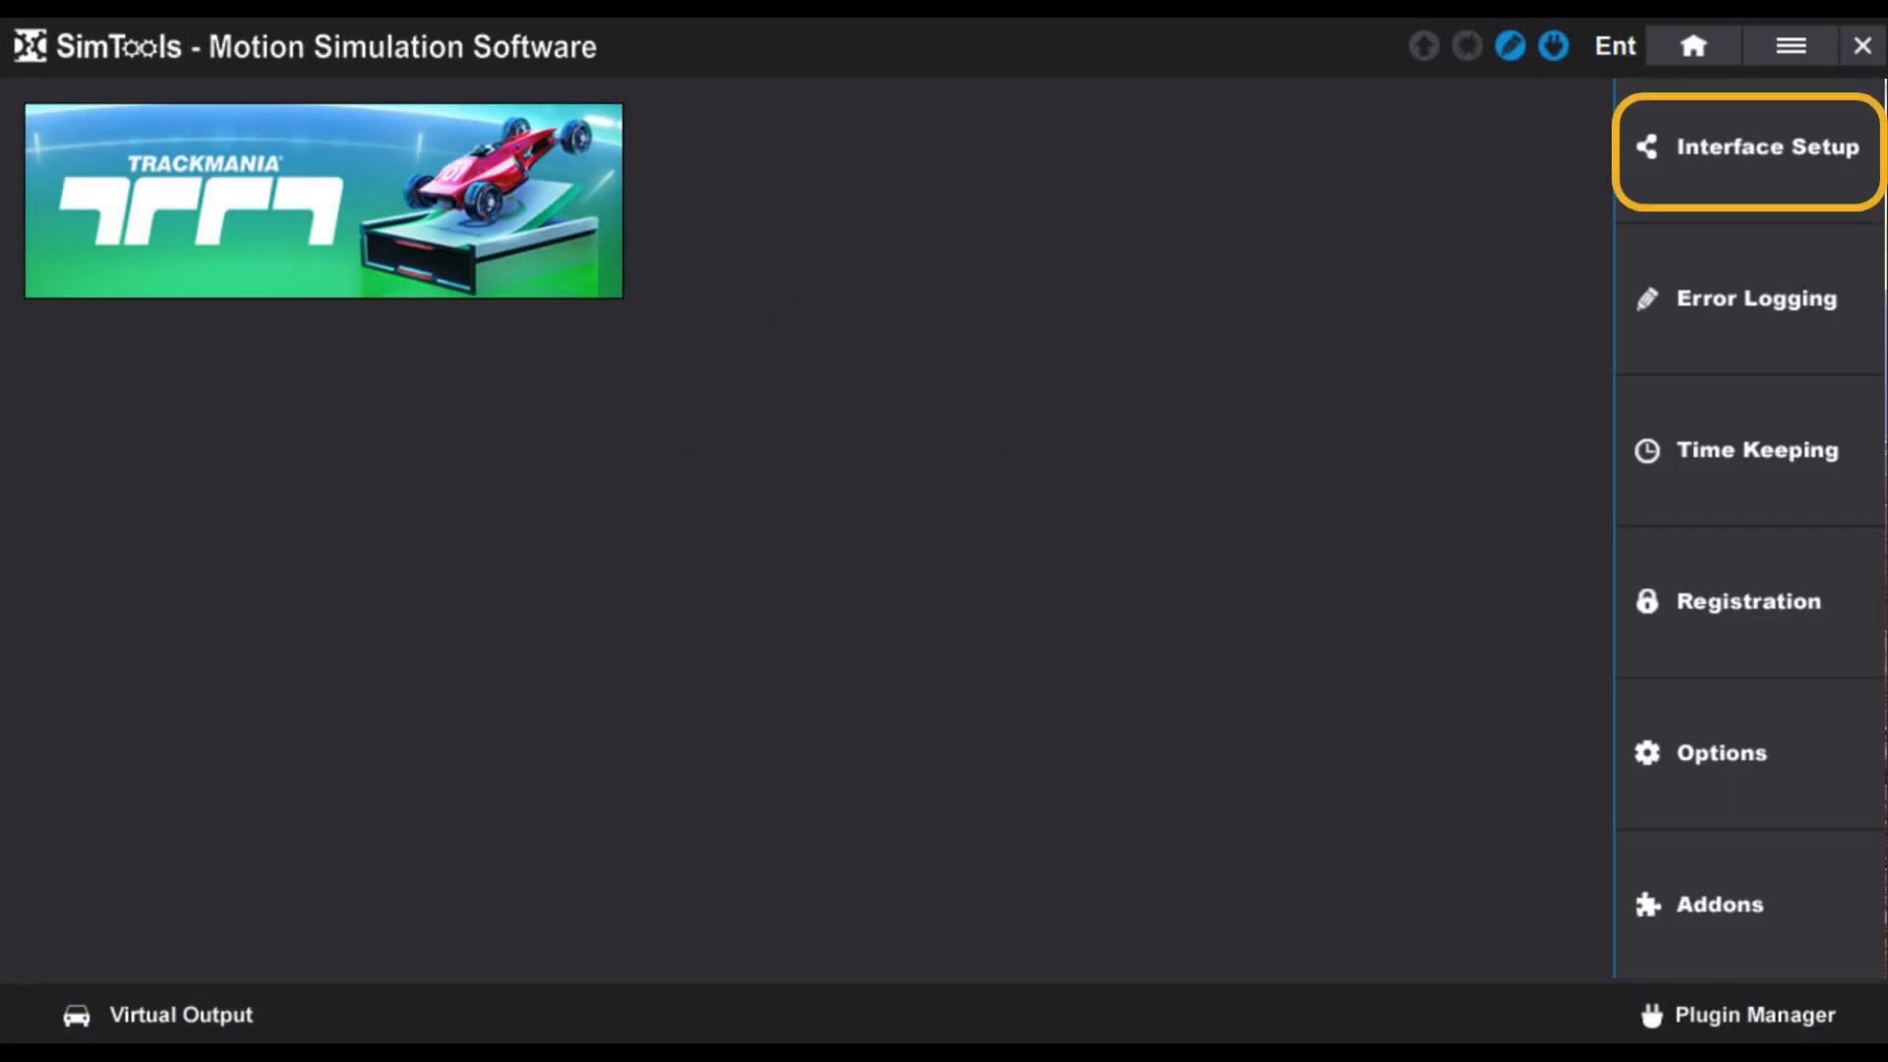
Configure Interface1 as SOLO_v1.0.0 on COM3, output rate 10, Axis1a, mid position -7000, and save.
click(1768, 145)
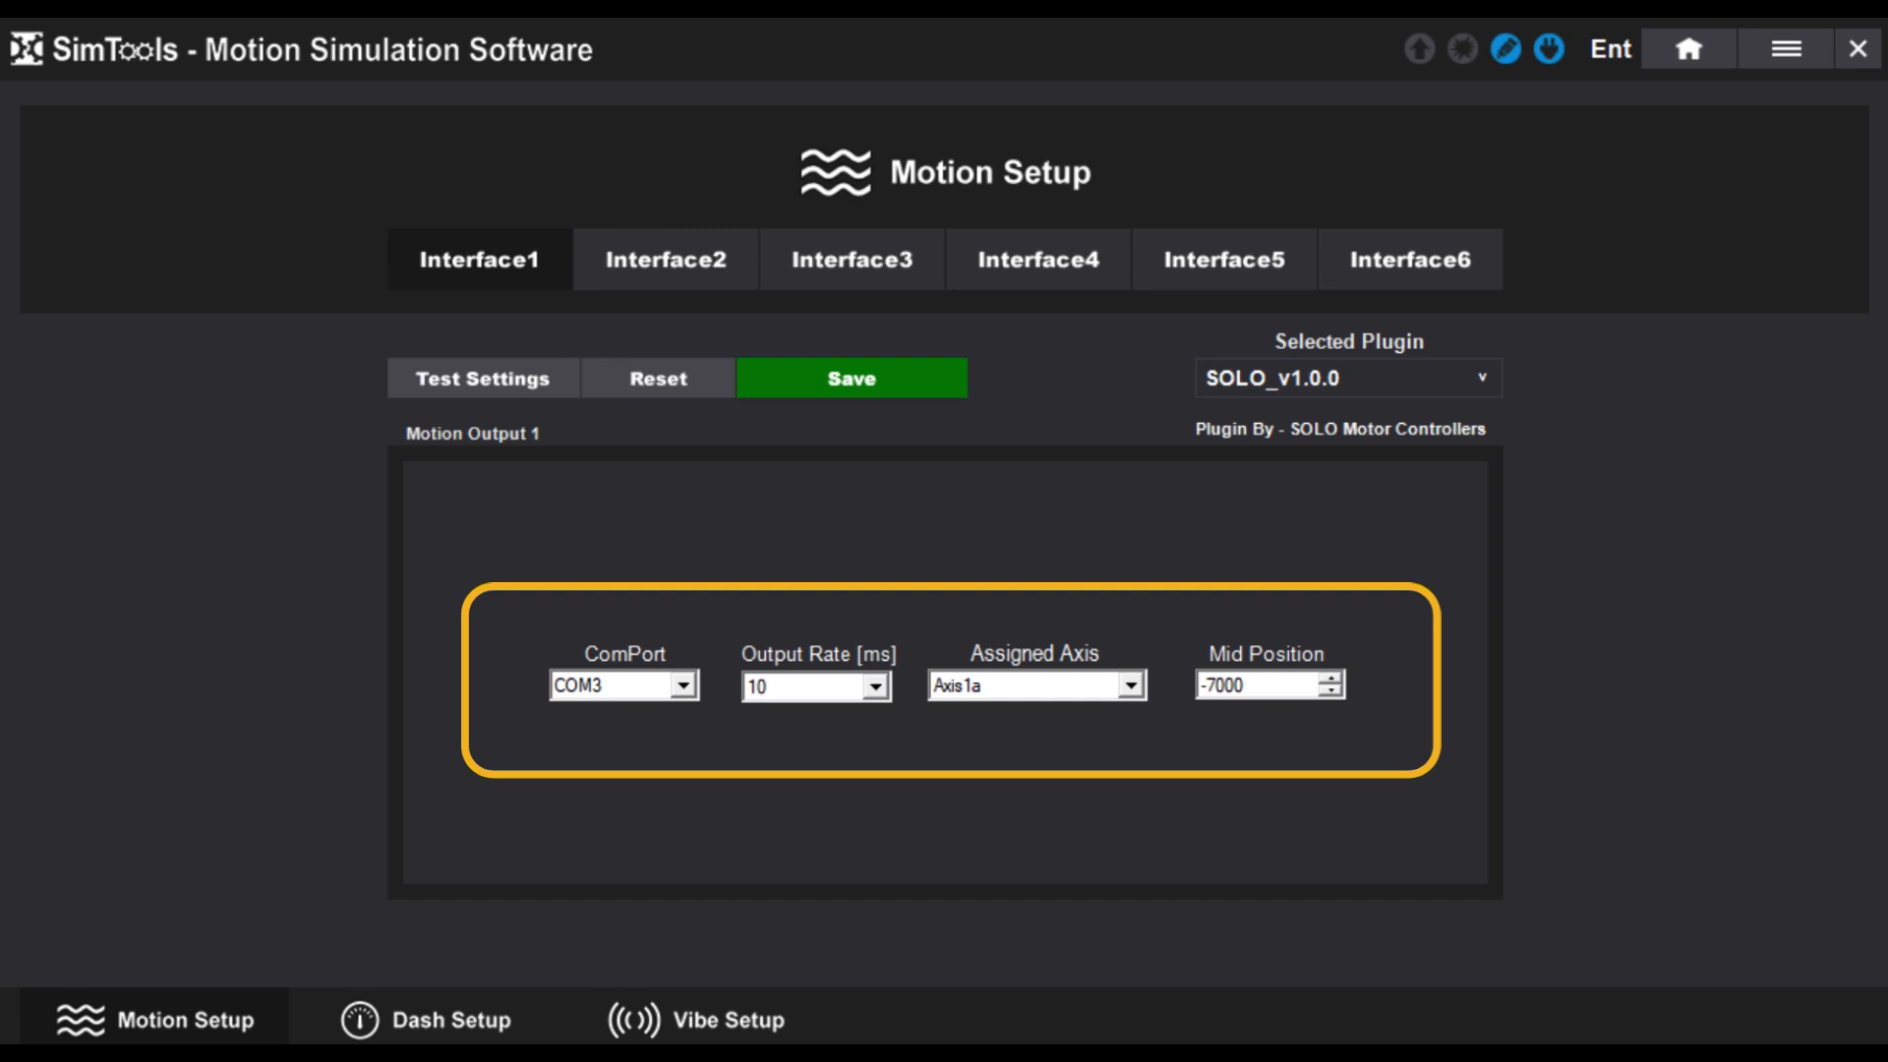
click(849, 378)
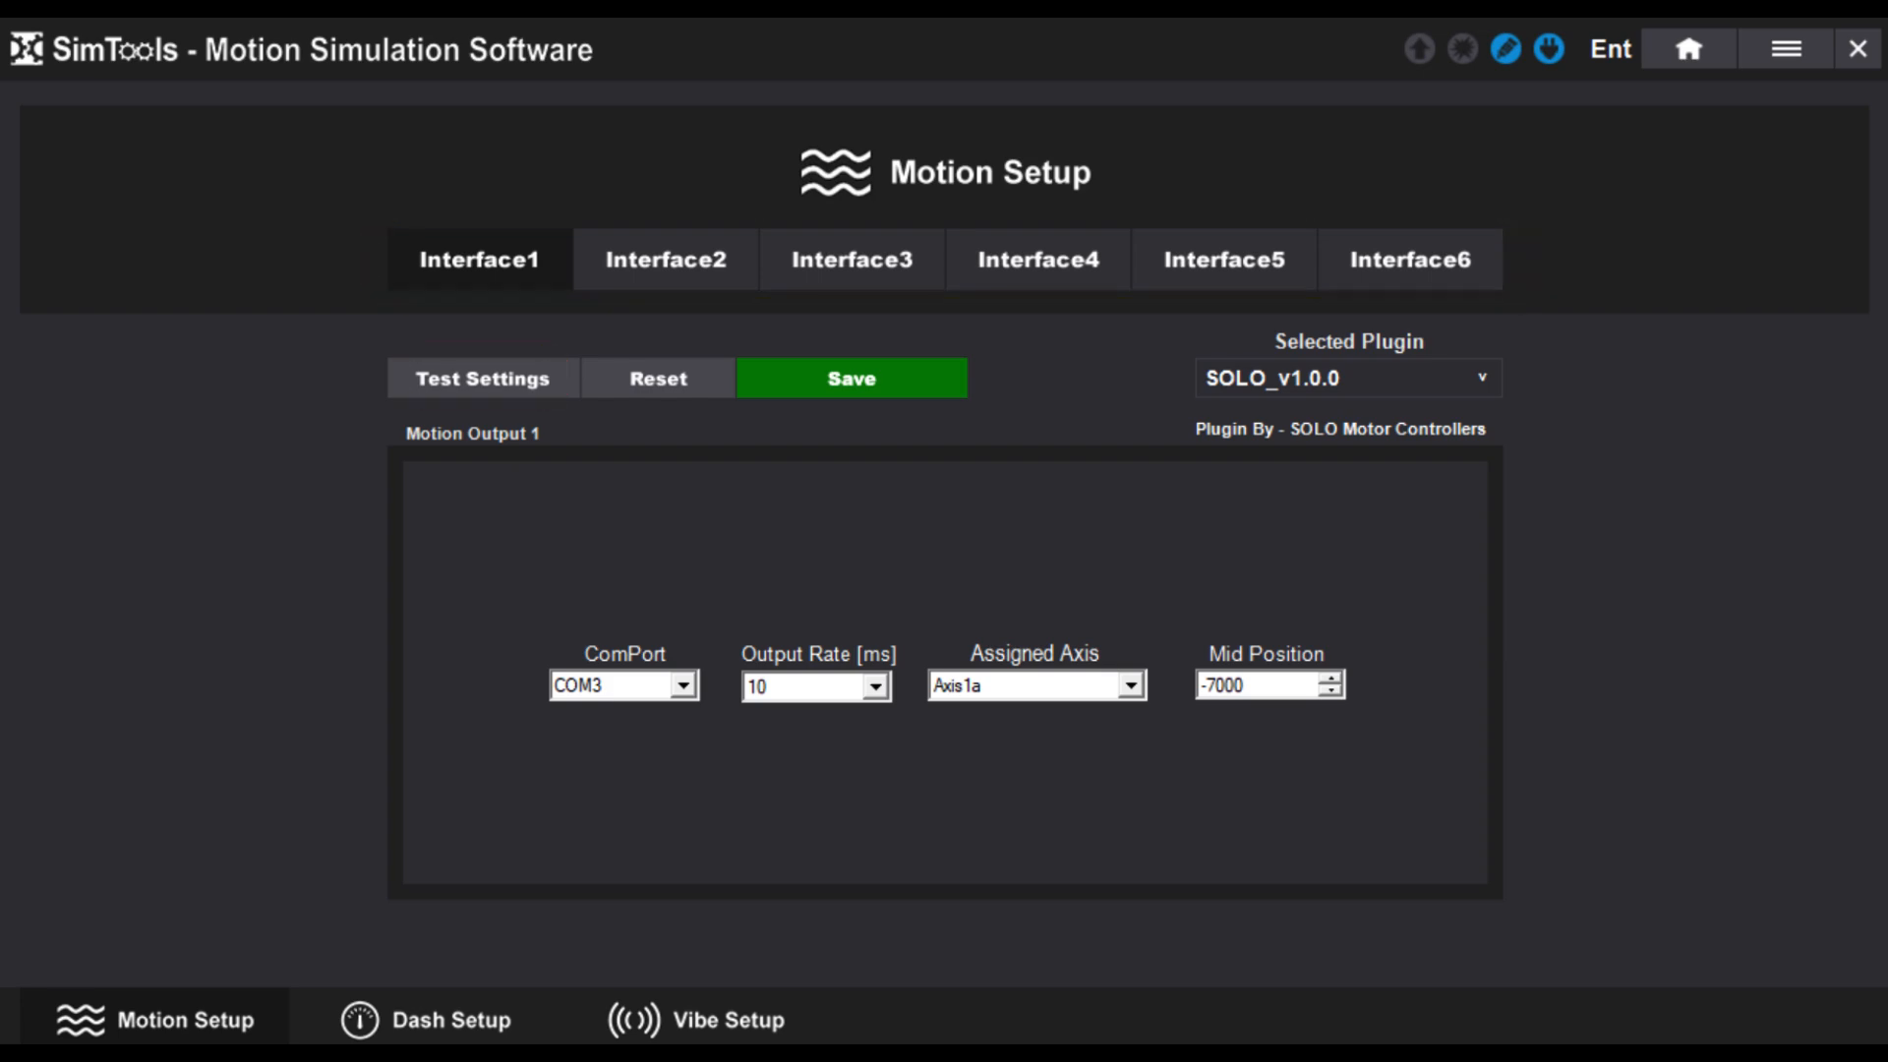
Go Home and open Trackmania's Motion Settings to view its axis force assignments.
click(1684, 49)
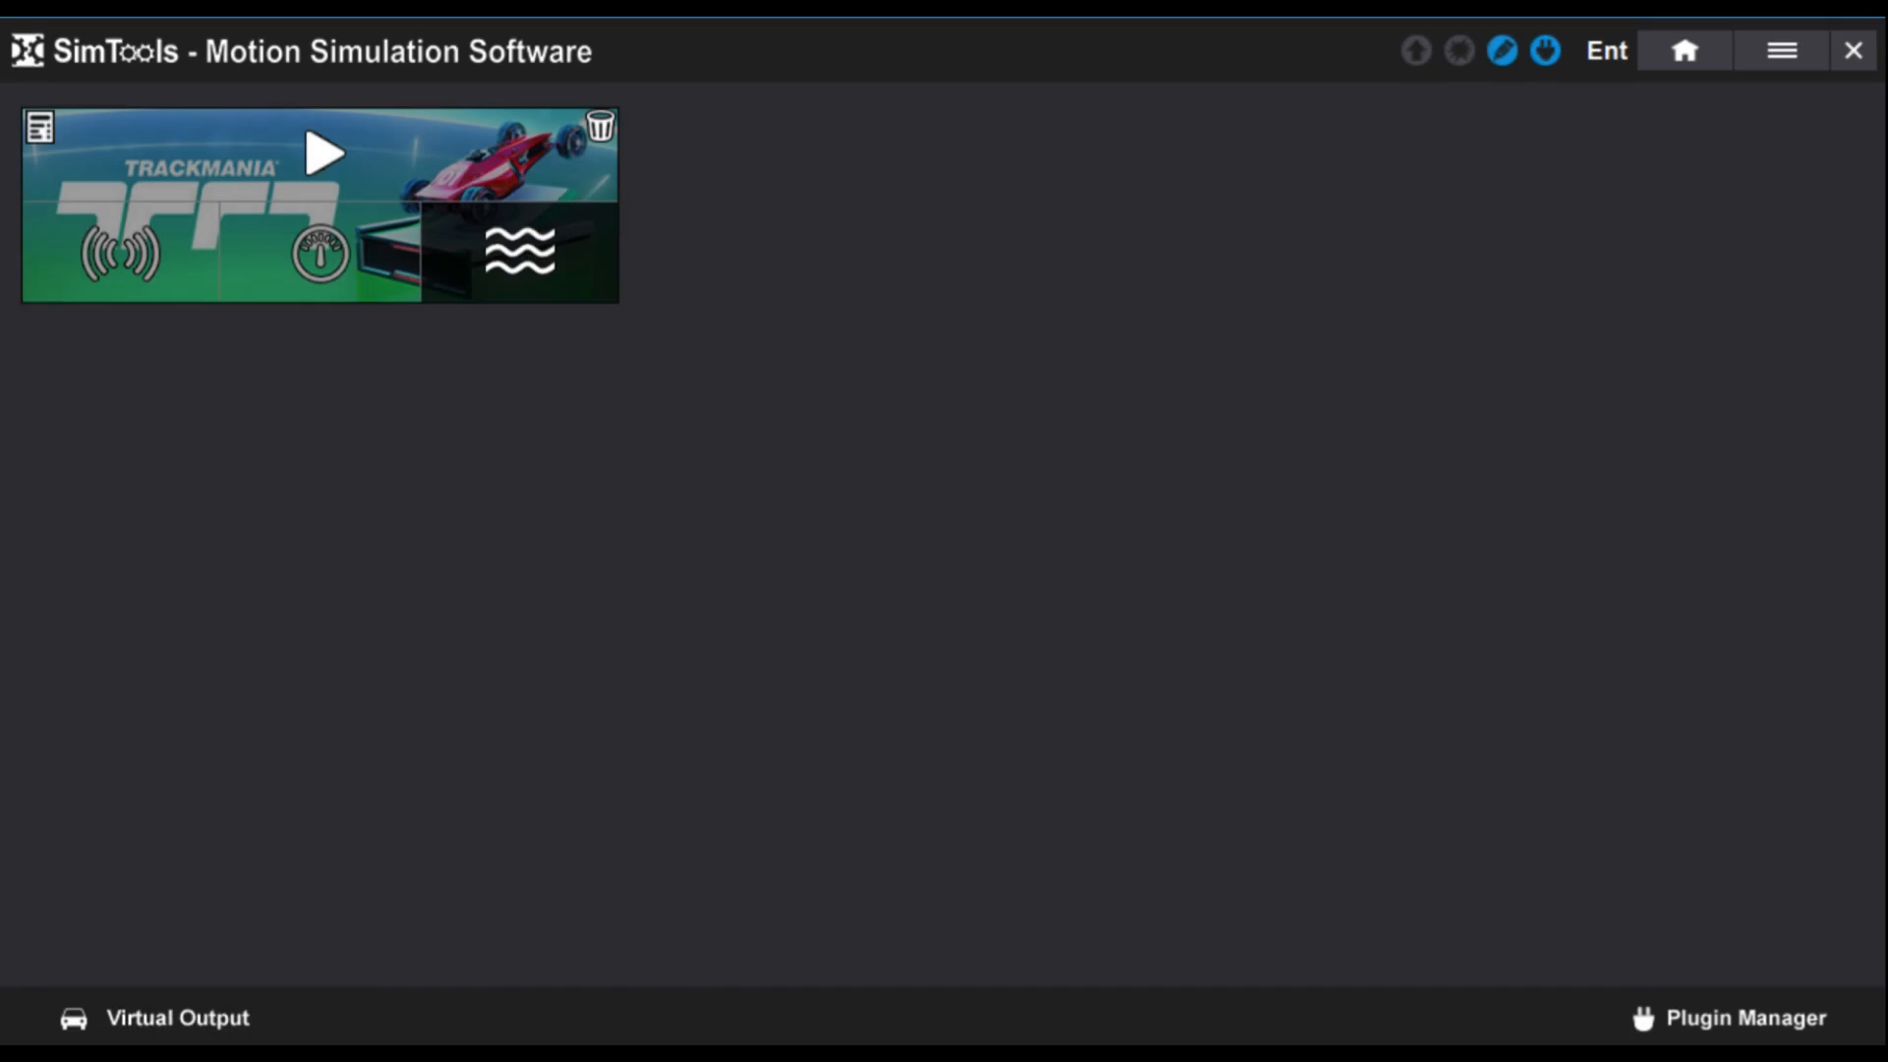
click(519, 248)
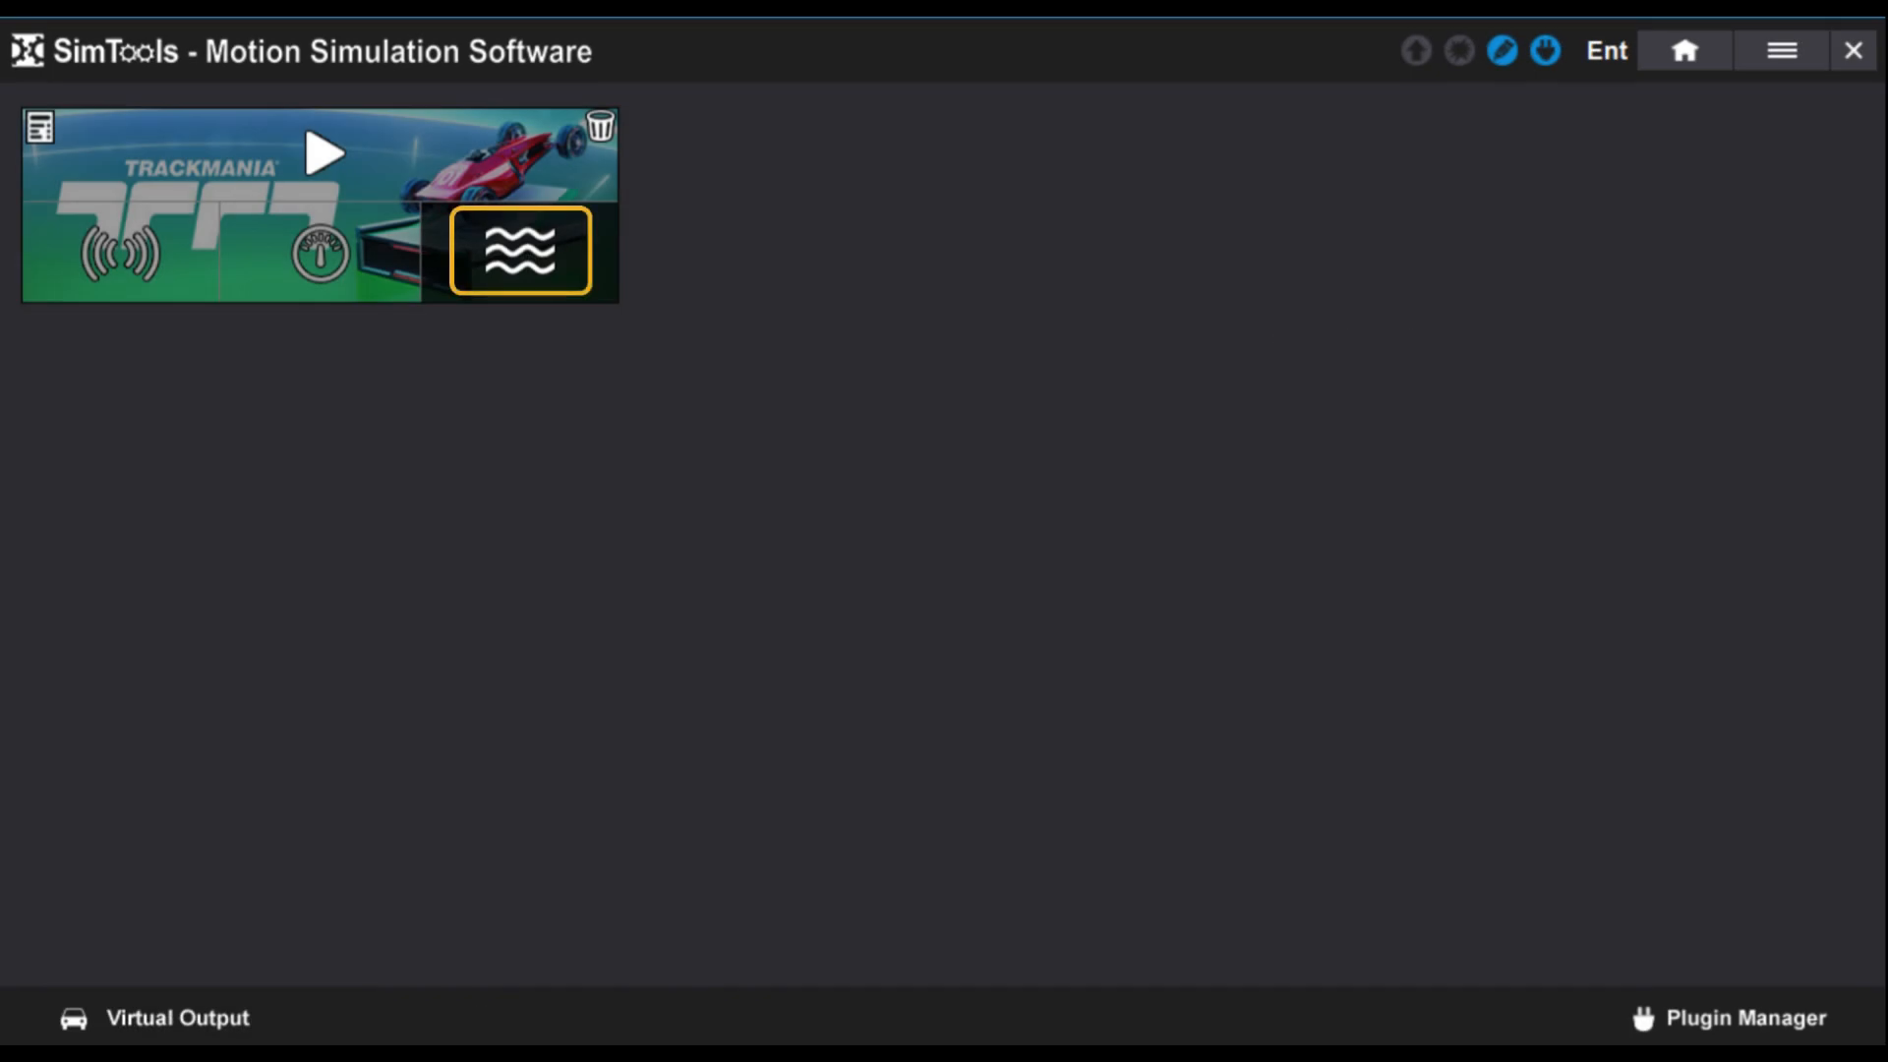
click(520, 251)
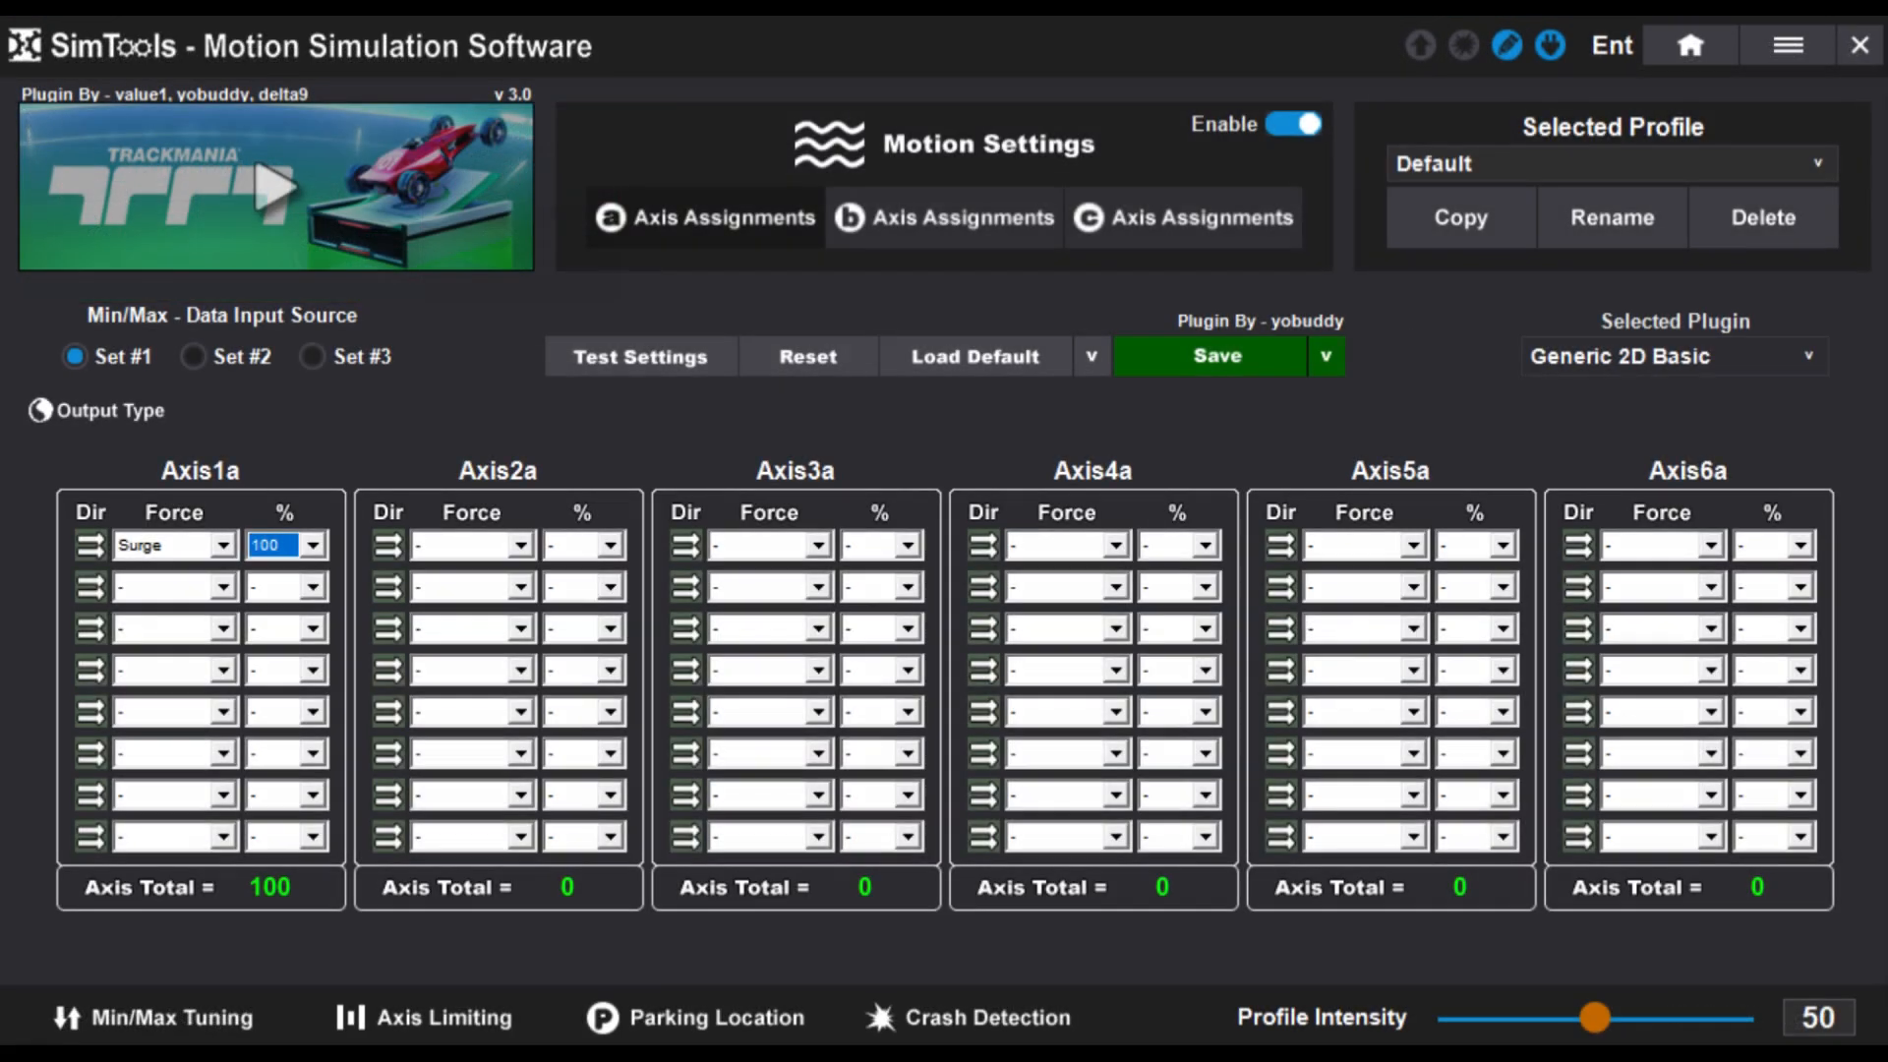